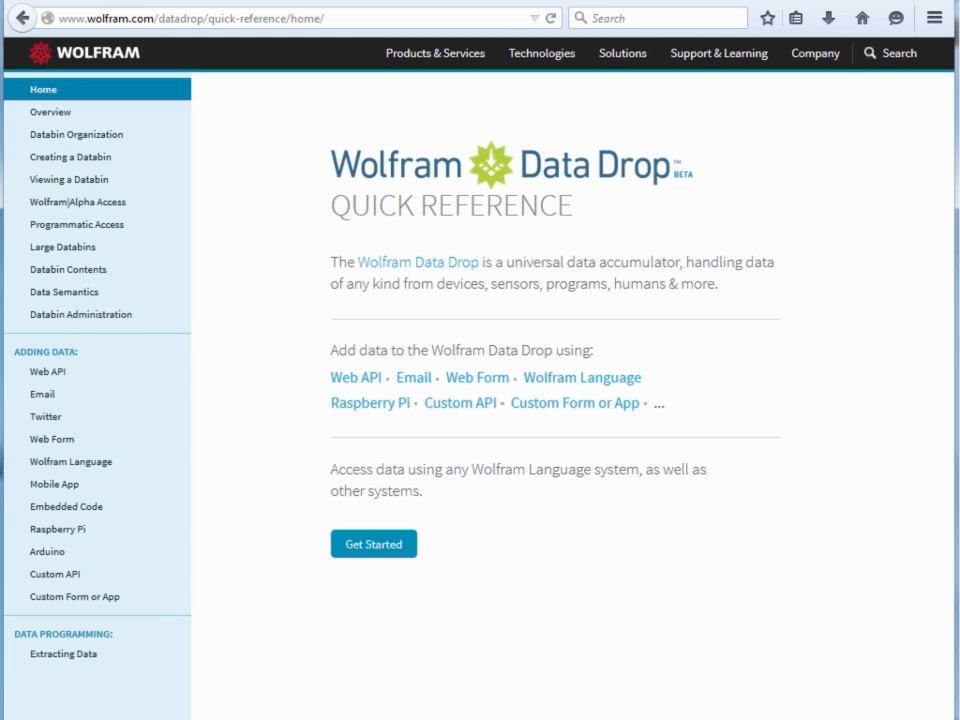
{"action": "mouse_move", "coordinate": [510, 564]}
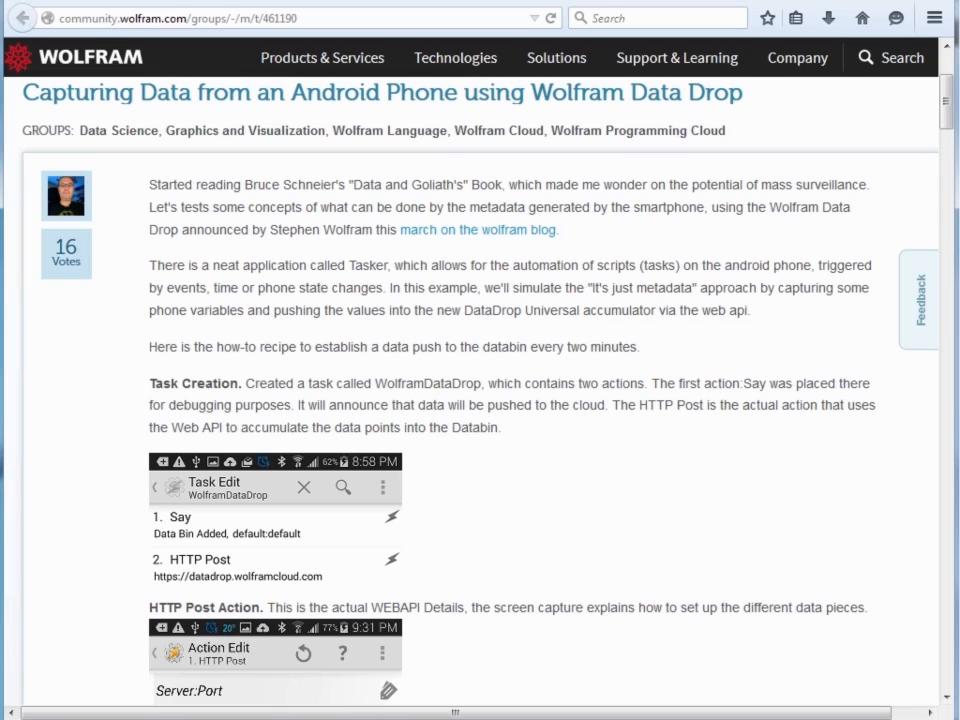
{"action": "mouse_move", "coordinate": [104, 522]}
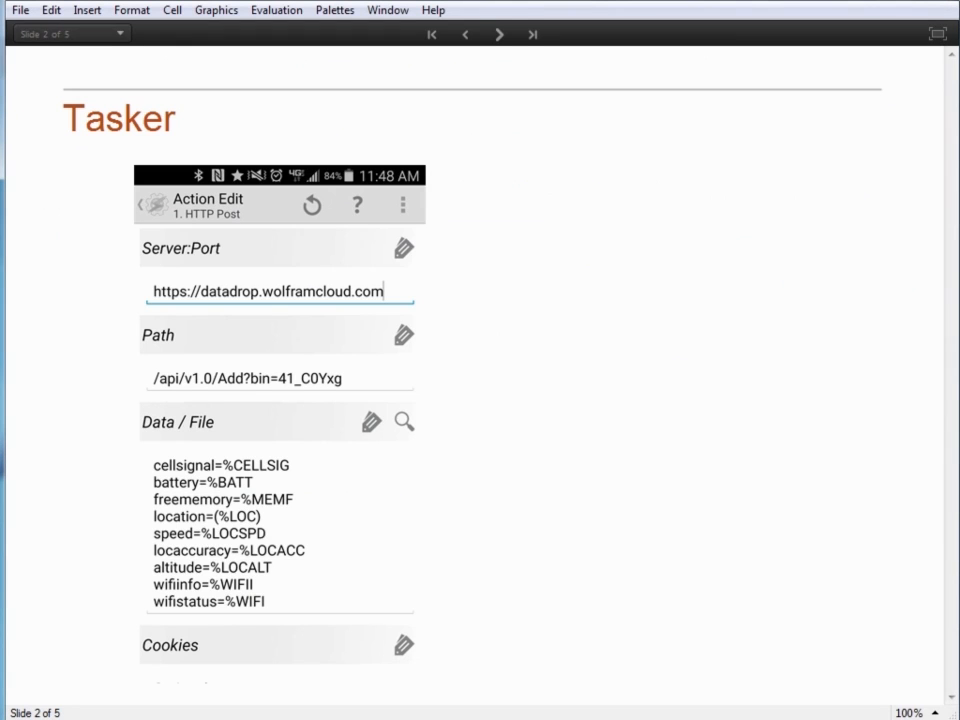
{"action": "mouse_move", "coordinate": [486, 92]}
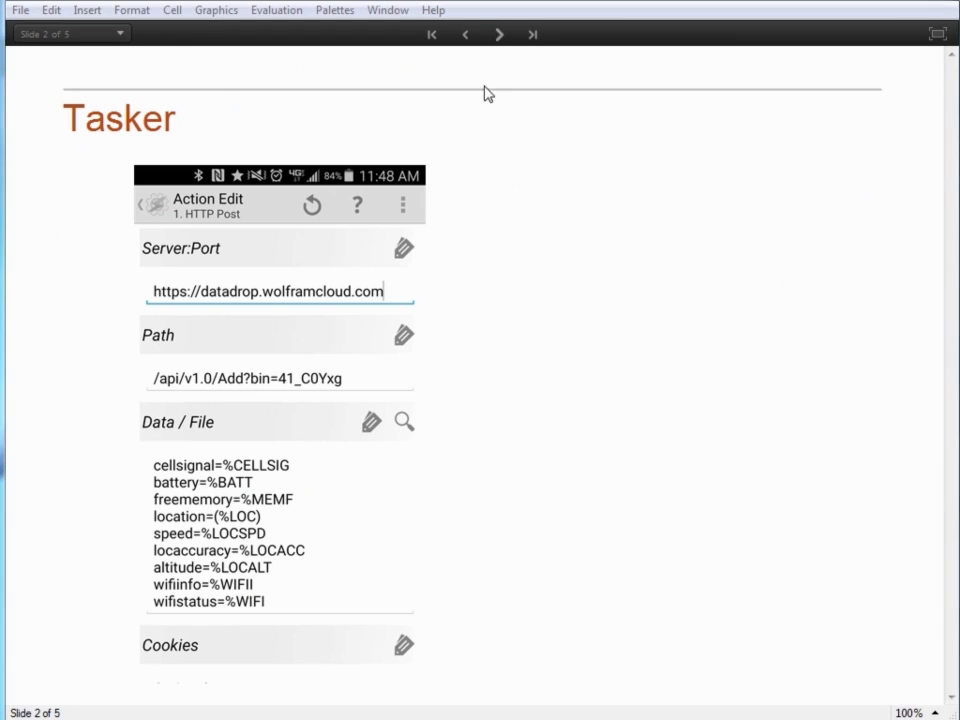
{"action": "mouse_move", "coordinate": [498, 34]}
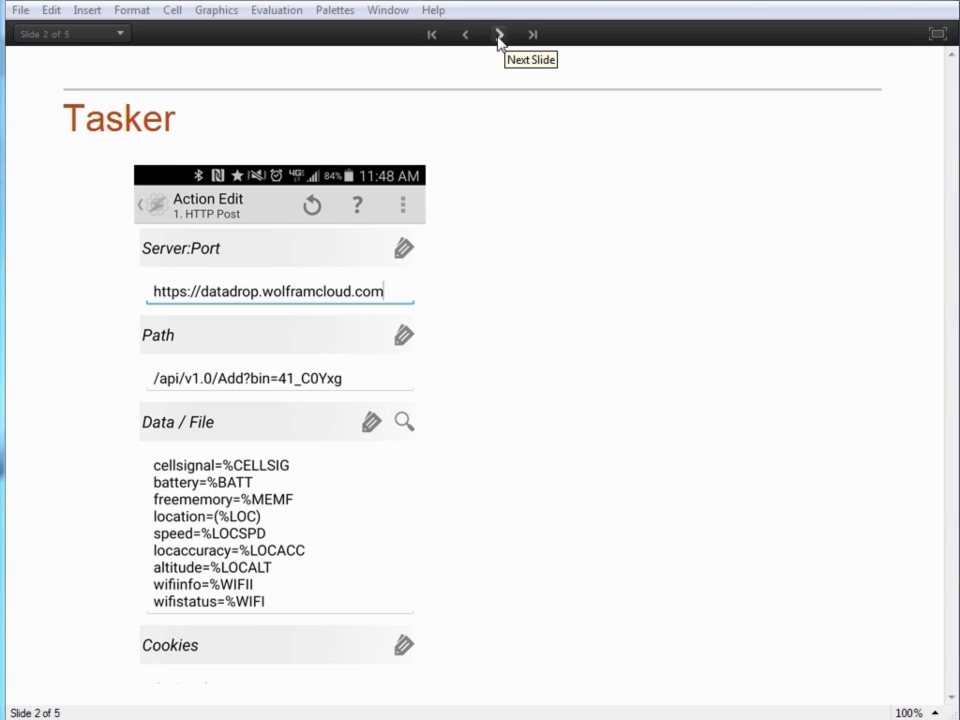
{"action": "mouse_move", "coordinate": [258, 652]}
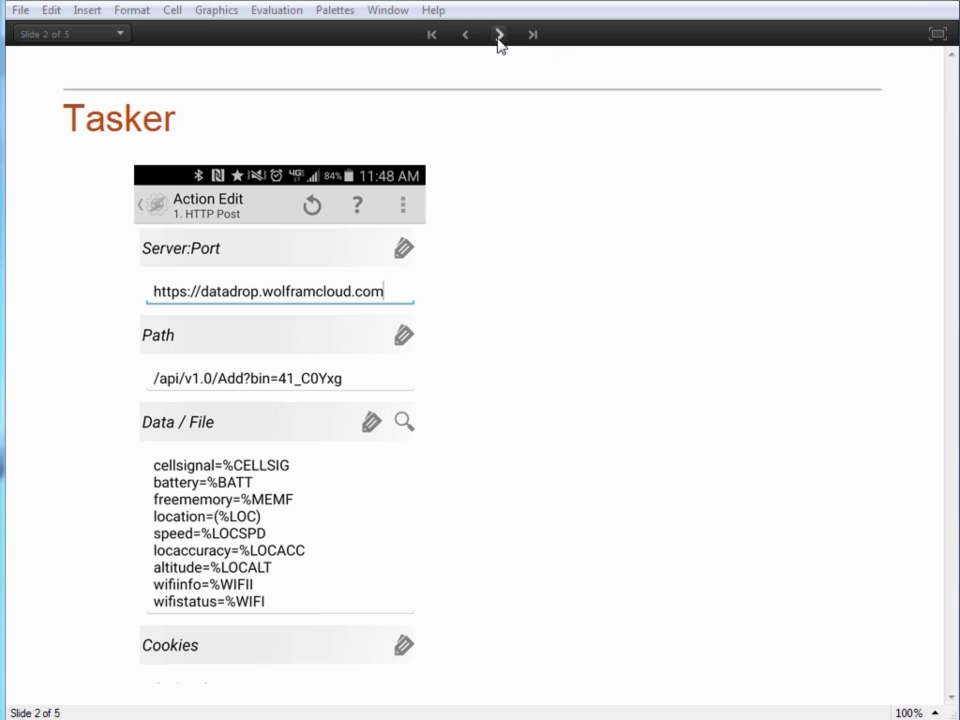
{"action": "mouse_move", "coordinate": [500, 34]}
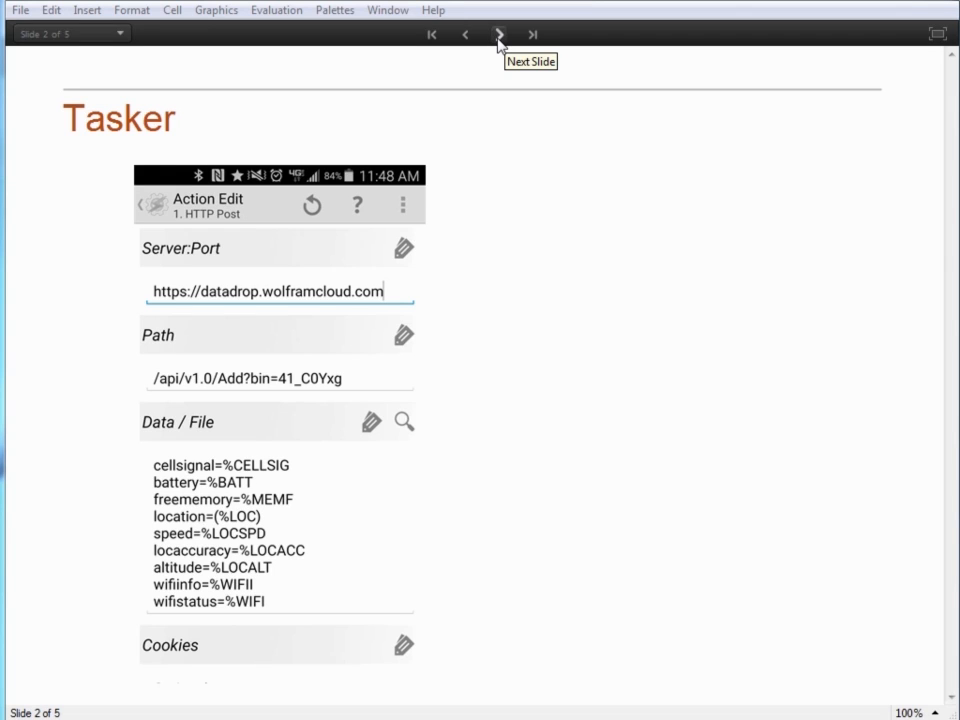
Review the Data Semantics slide, highlighting the location-to-GeoCoordinates rule, and advance to the Wifi Map slide.
{"action": "left_click", "coordinate": [500, 32]}
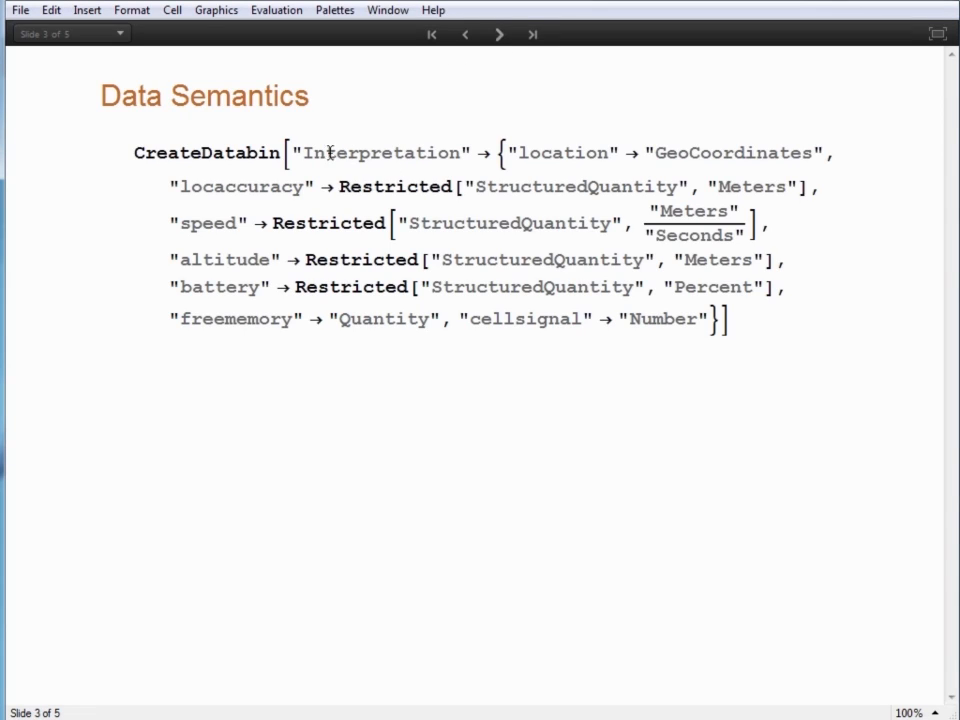
{"action": "left_click_drag", "start_coordinate": [518, 152], "coordinate": [700, 152]}
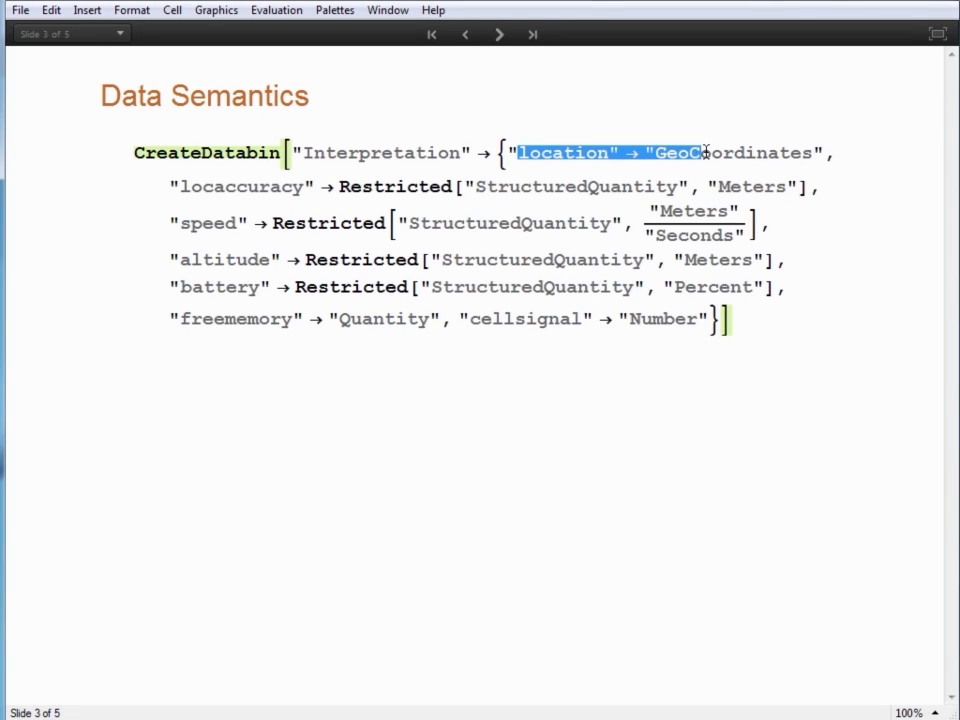
{"action": "left_click", "coordinate": [356, 544]}
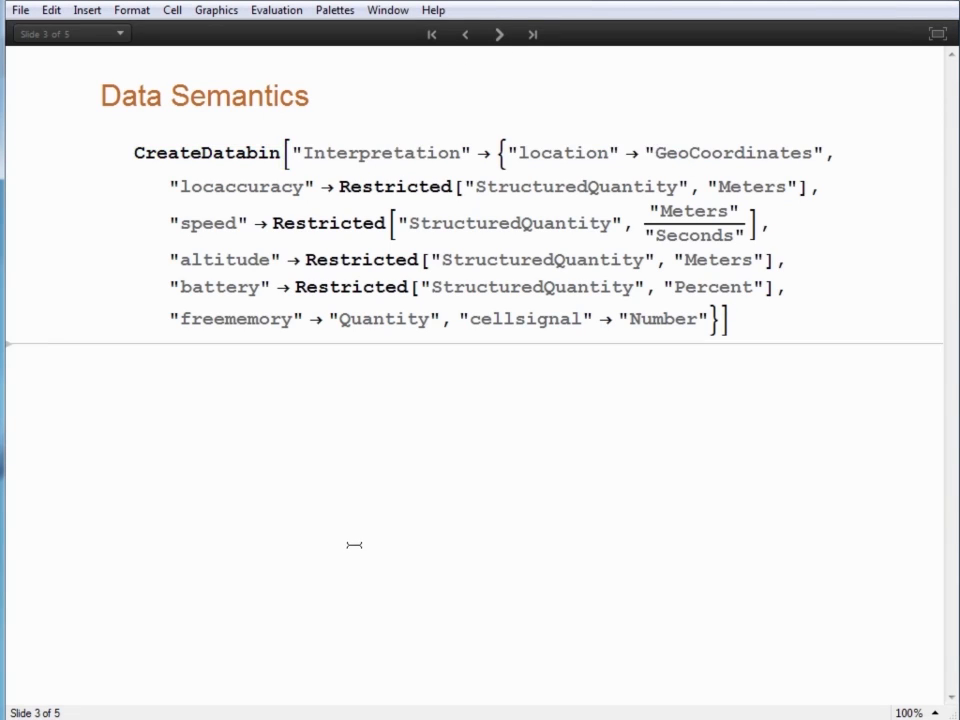
{"action": "left_click_drag", "start_coordinate": [320, 224], "coordinate": [596, 224]}
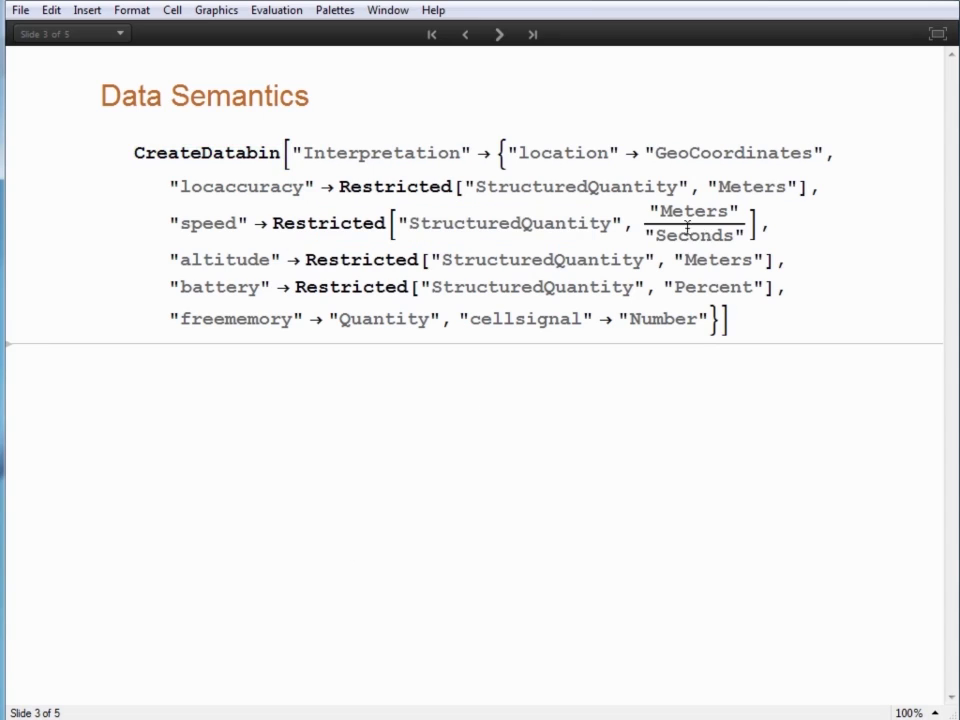
{"action": "mouse_move", "coordinate": [416, 448]}
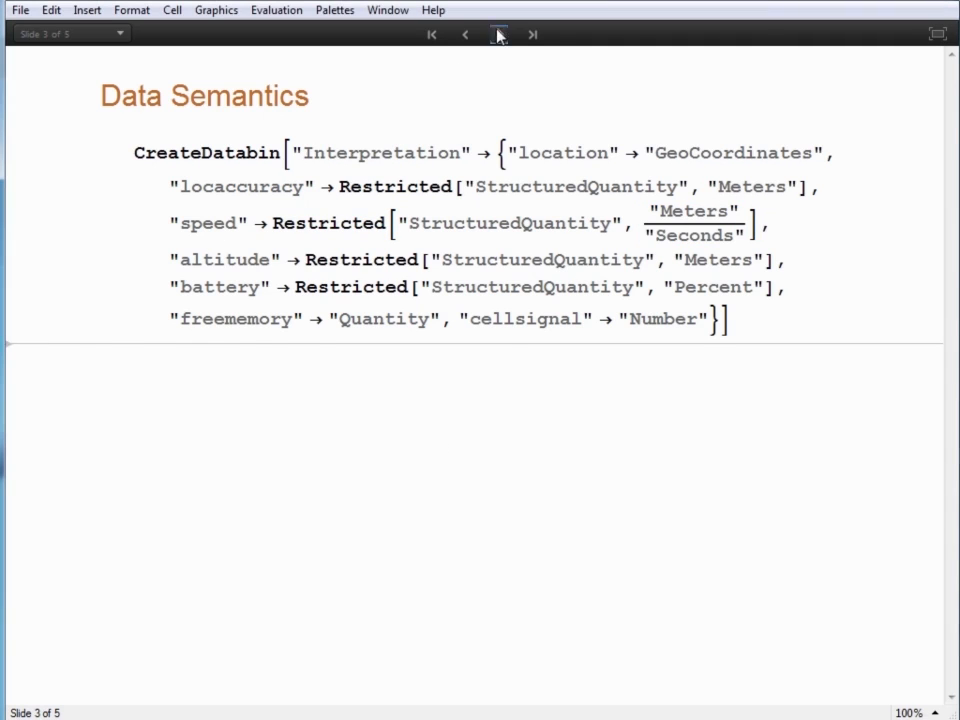
{"action": "left_click", "coordinate": [500, 34]}
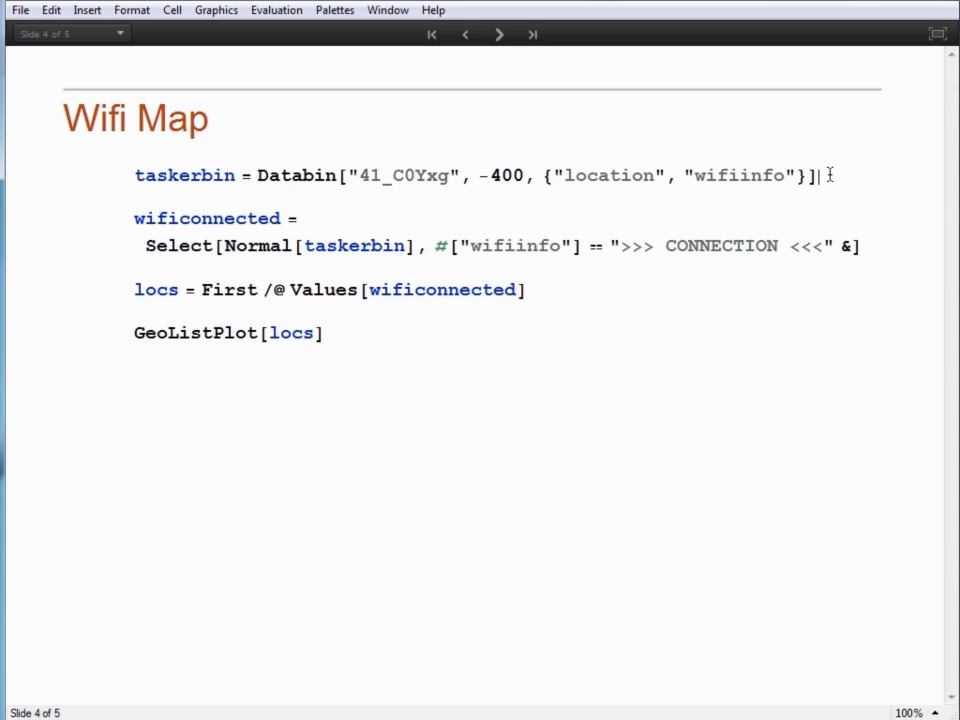
Evaluate the Databin query returning the latest 400 location and wifiinfo entries.
{"action": "key", "text": "shift+enter"}
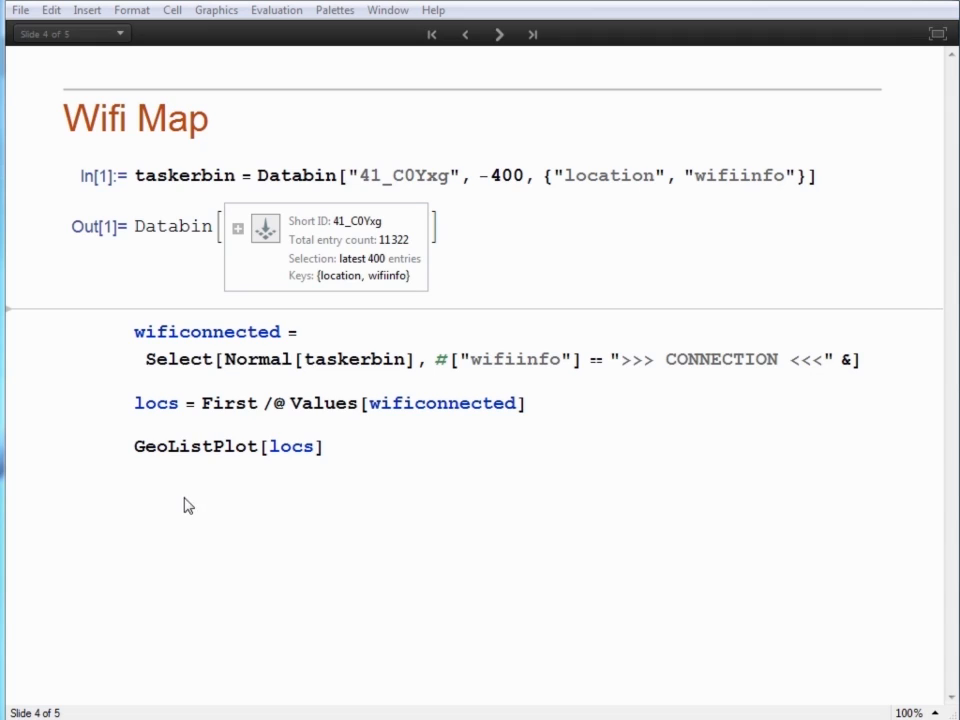
{"action": "mouse_move", "coordinate": [658, 364]}
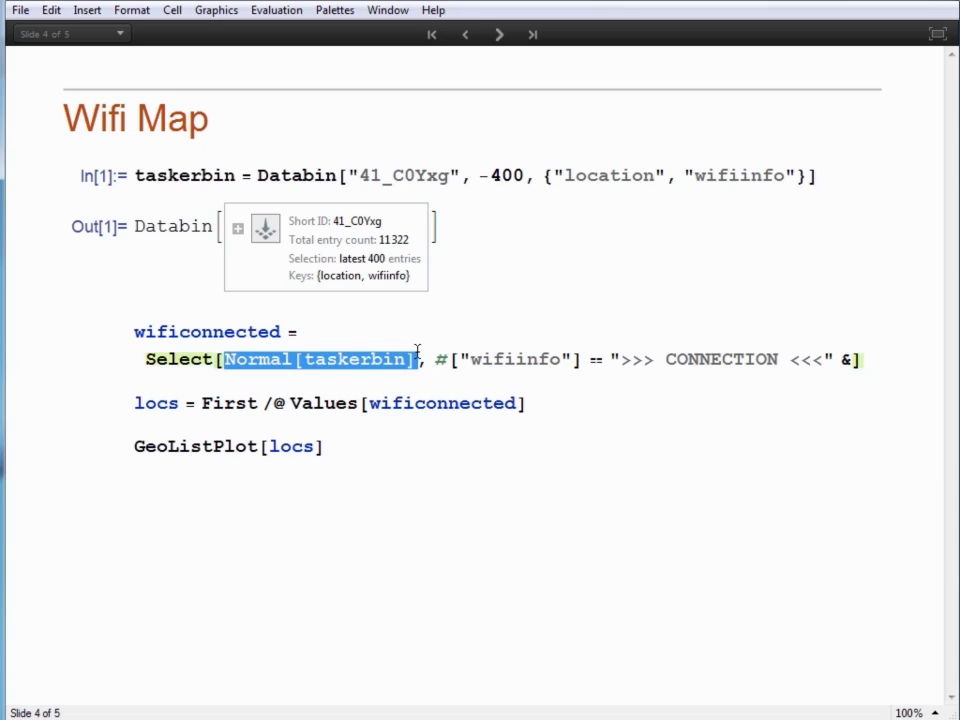
{"action": "mouse_move", "coordinate": [418, 352]}
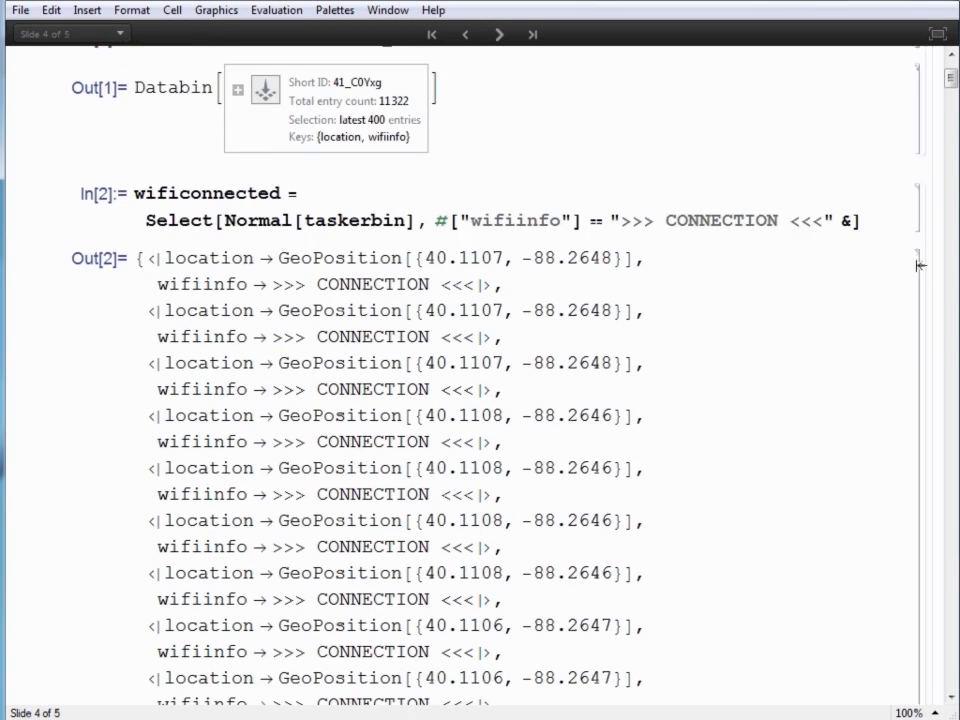
Collapse the long connected-records and GeoPosition output cells, leaving the GeoListPlot map of red Wi-Fi points.
{"action": "scroll", "scroll_direction": "up", "scroll_amount": 3}
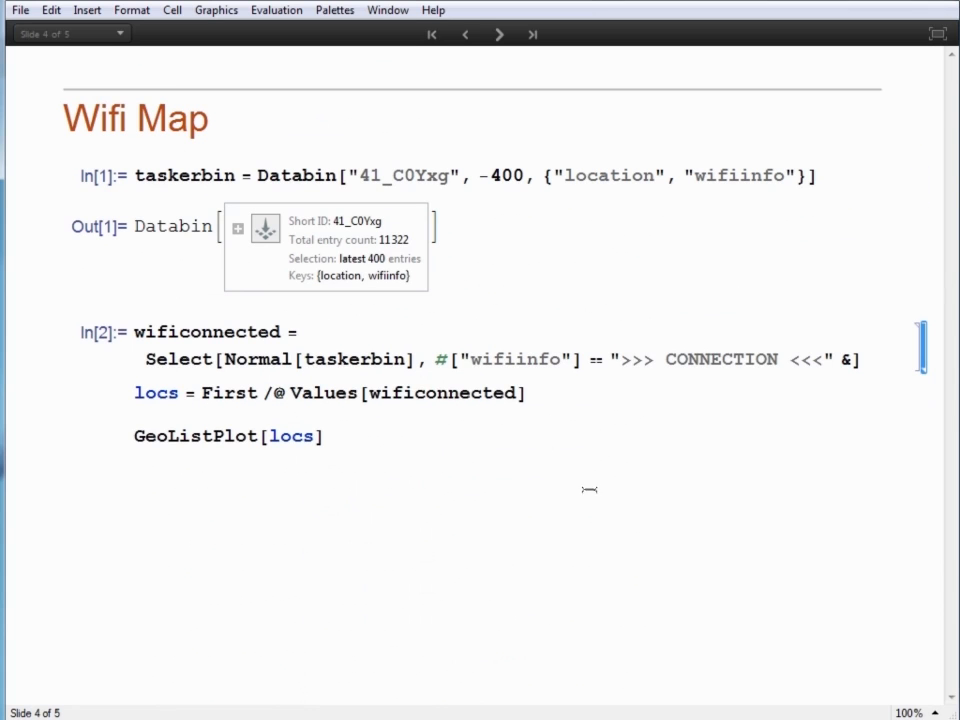
{"action": "double_click", "coordinate": [228, 392]}
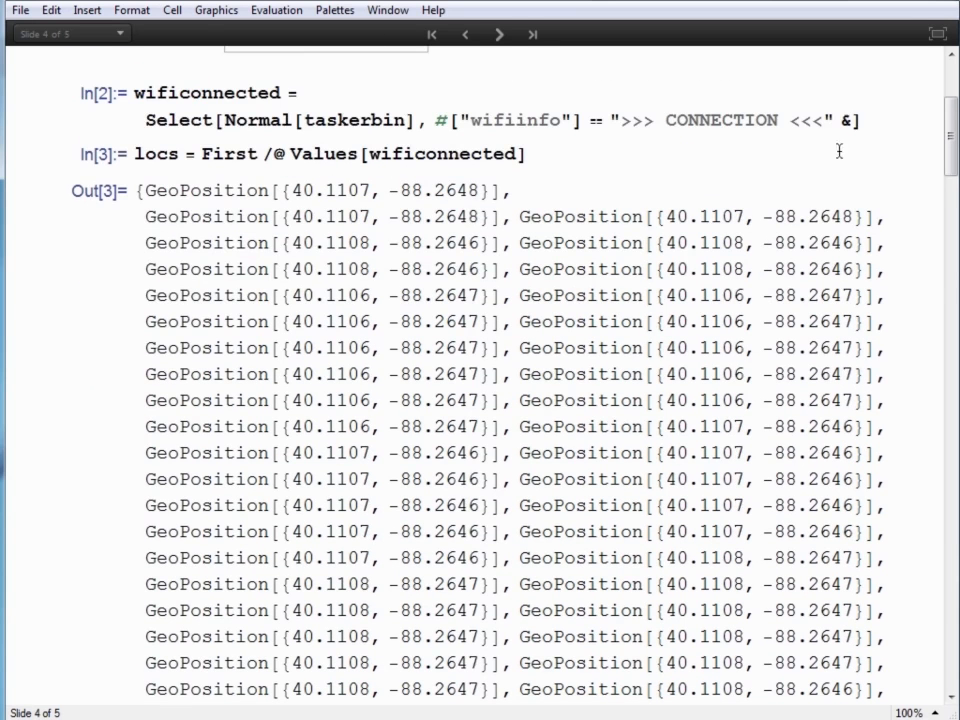
{"action": "double_click", "coordinate": [228, 154]}
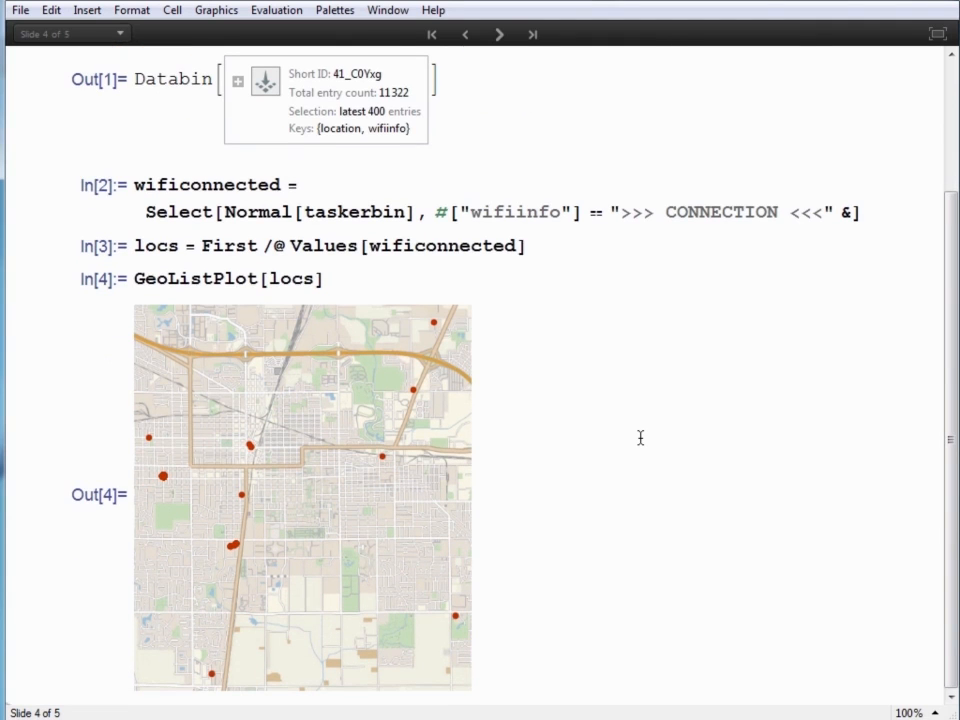
{"action": "mouse_move", "coordinate": [648, 464]}
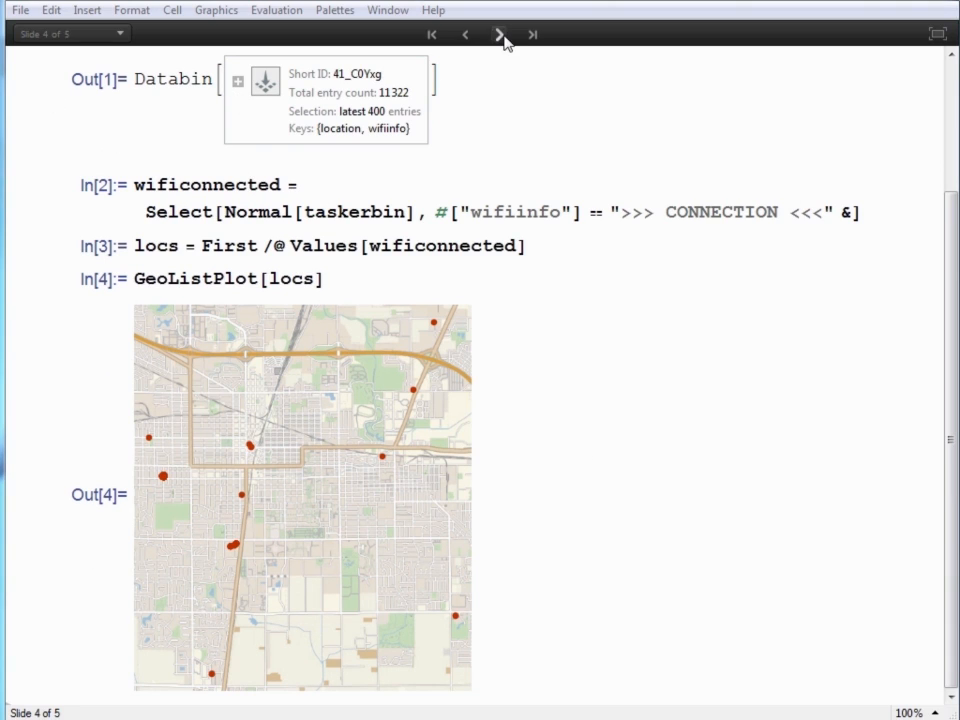
{"action": "mouse_move", "coordinate": [500, 34]}
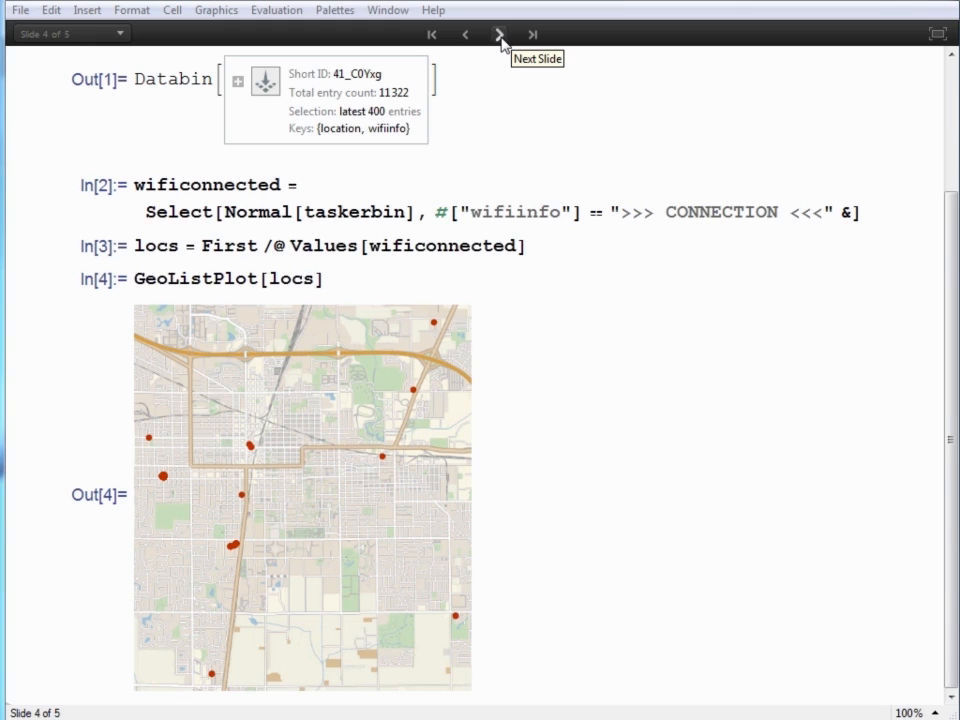
Advance to the Cloud API slide and open the deployed Find_Wifi CloudObject URL in Firefox.
{"action": "left_click", "coordinate": [500, 32]}
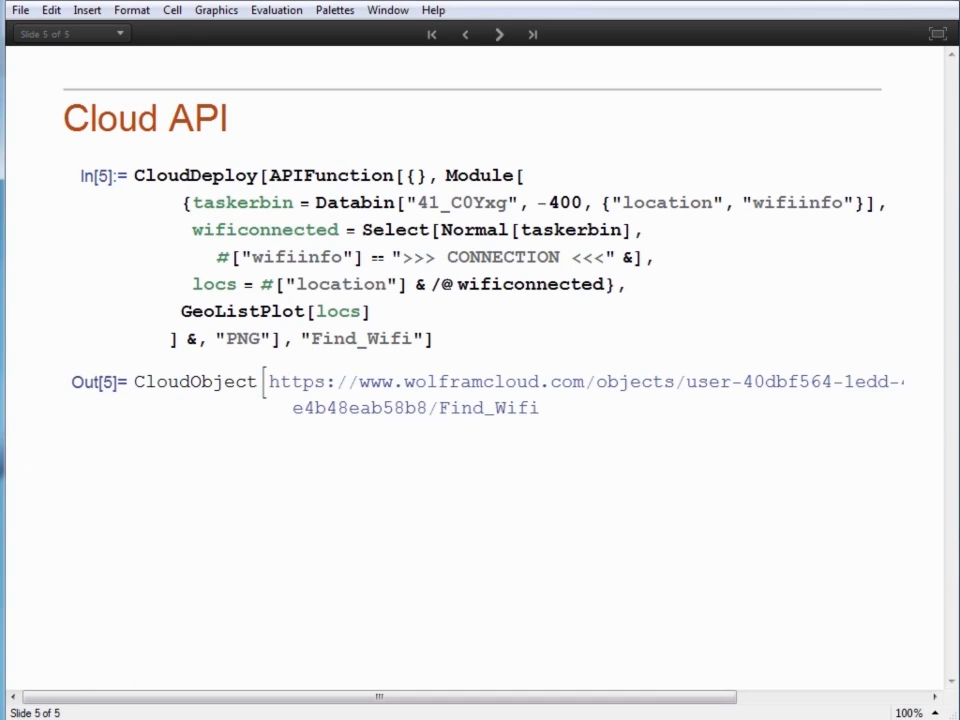
{"action": "left_click", "coordinate": [580, 380]}
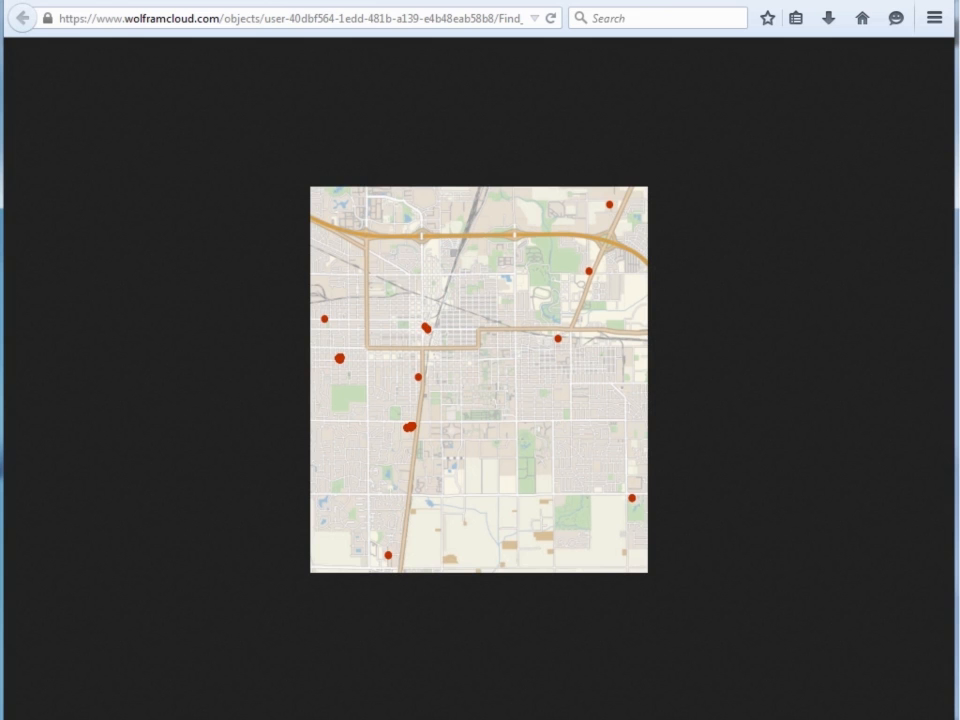